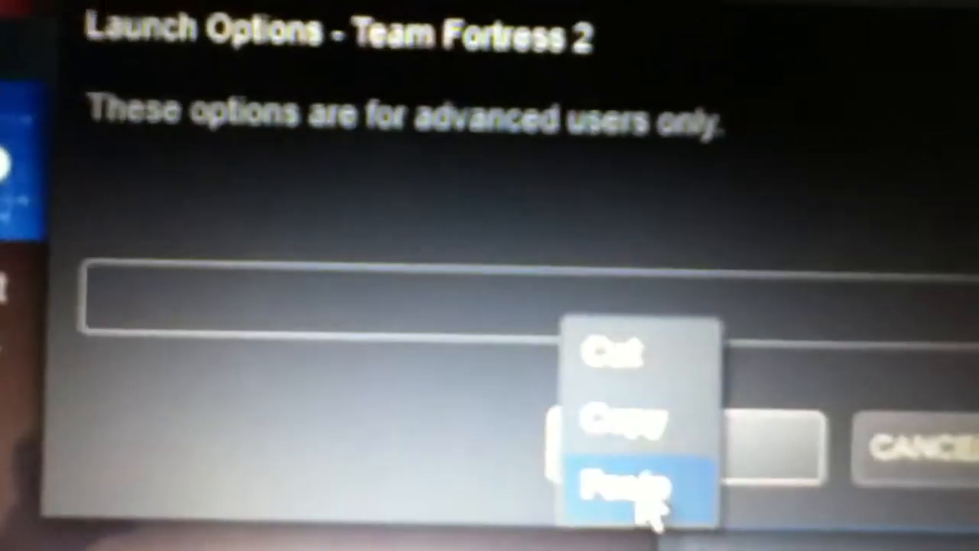
# Step: Paste '-dxlevel 81 -w 800 -h 600' into Team Fortress 2's launch options field
pyautogui.click(635, 482)
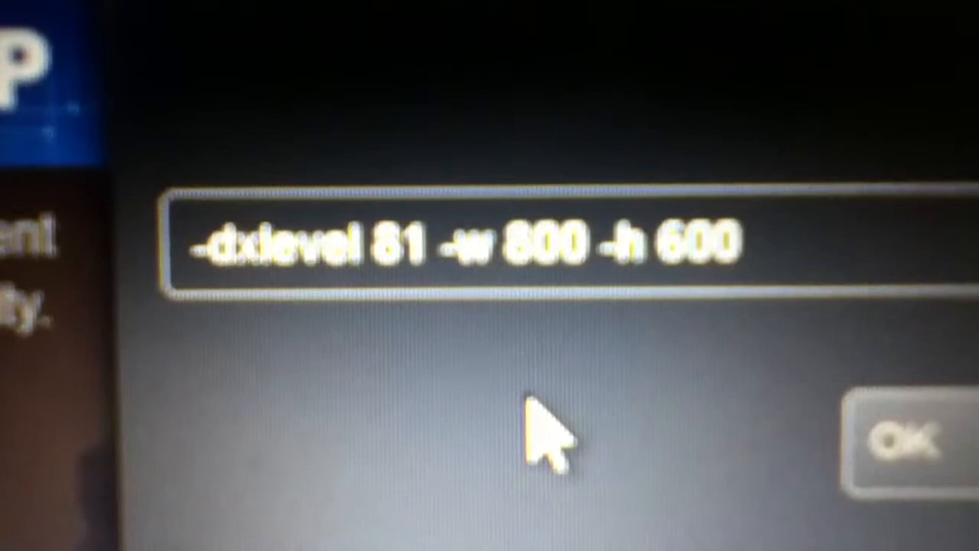